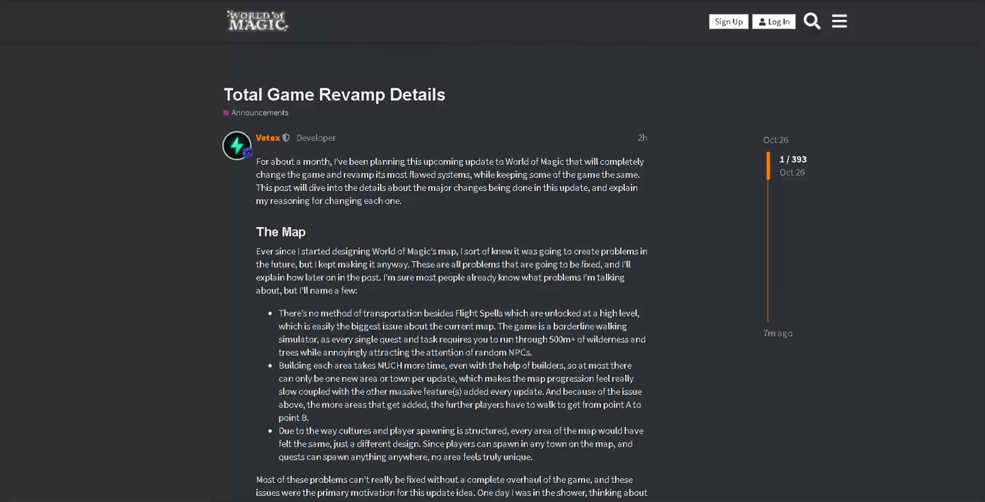
pyautogui.moveTo(268, 137)
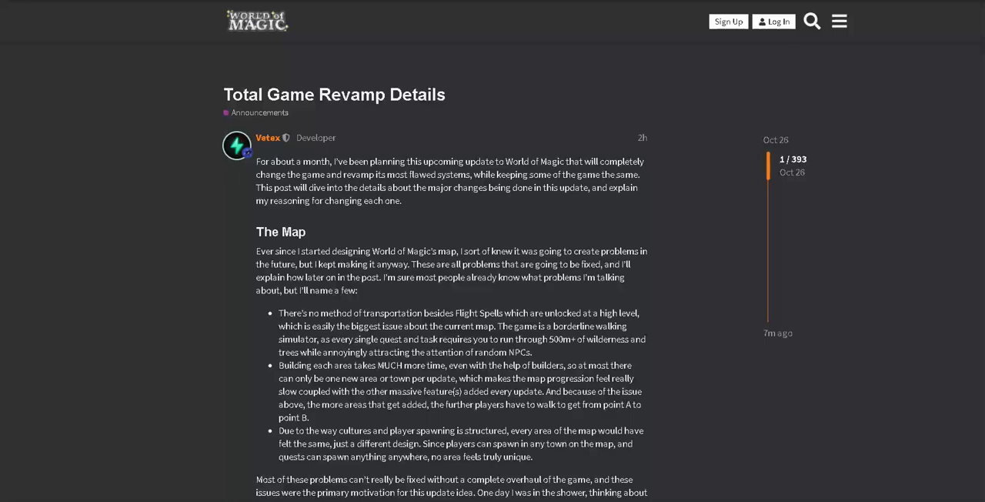
# Step: Scroll slightly into The Map section to the paragraph about the islands idea
pyautogui.scroll(-3)
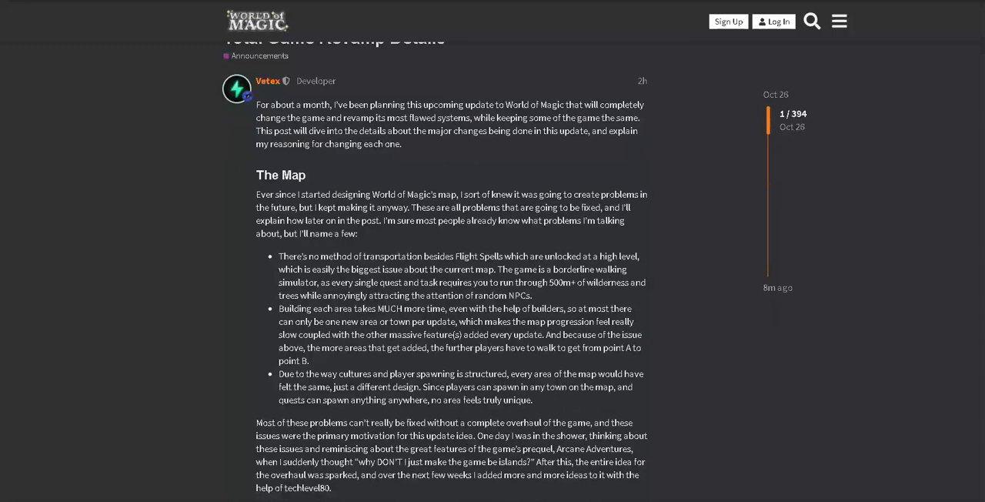
# Step: Bring the 'So yes, as guessed…' paragraph about rebuilding the map as islands into view
pyautogui.scroll(-3)
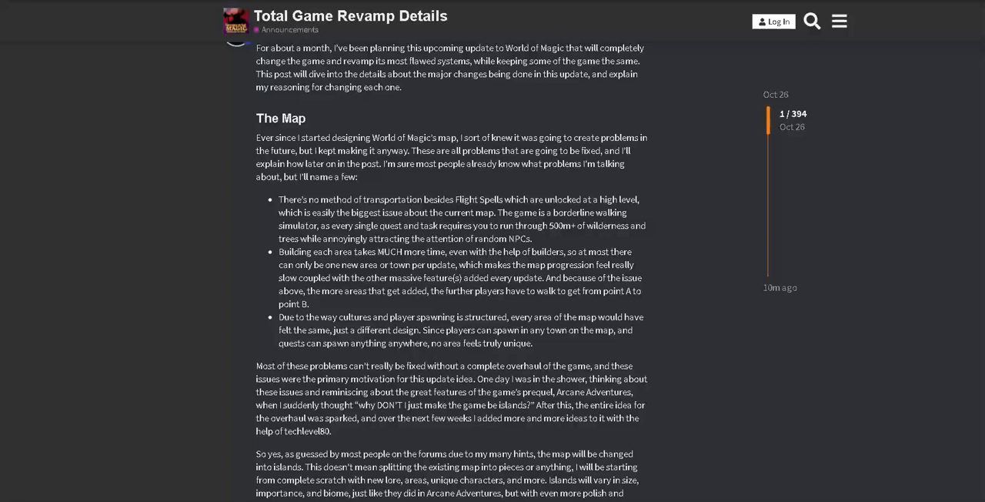
# Step: Reveal why islands help, with boats as main transport, and the lore timeline change note
pyautogui.scroll(-3)
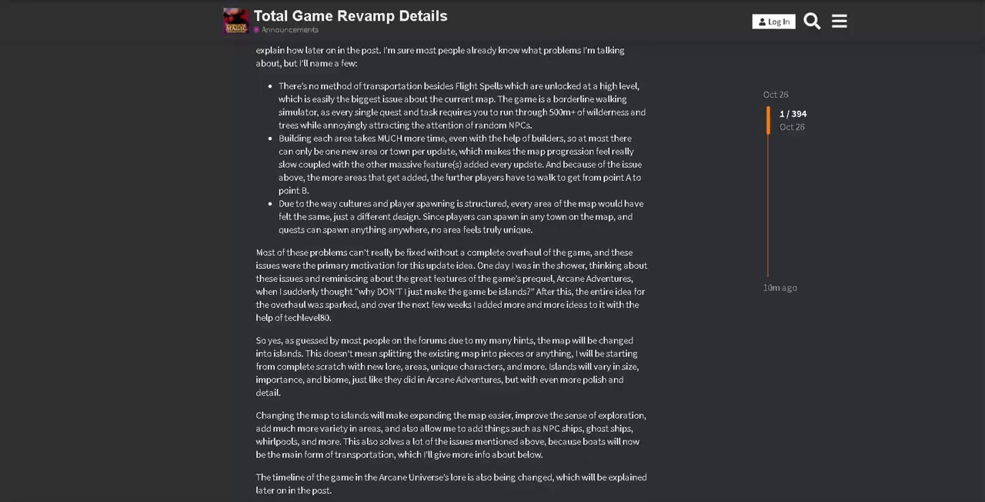
pyautogui.doubleClick(344, 278)
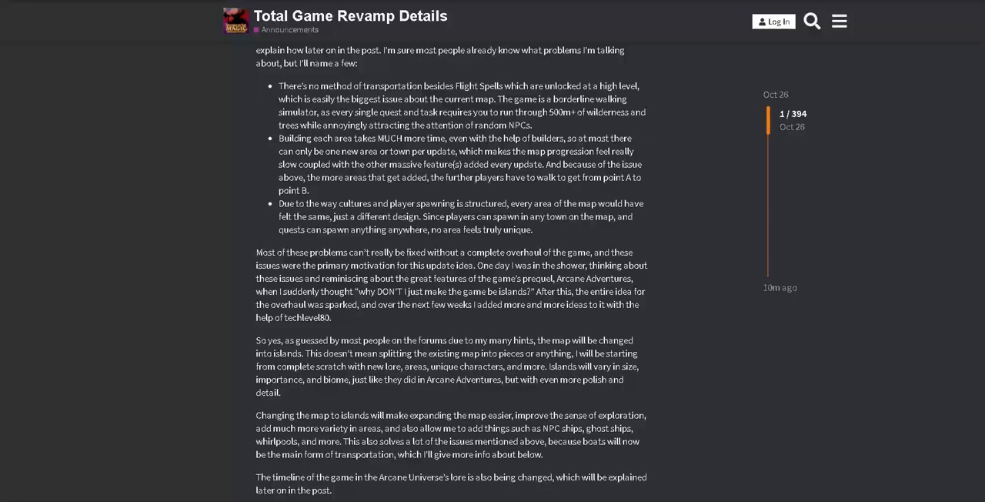
pyautogui.doubleClick(566, 265)
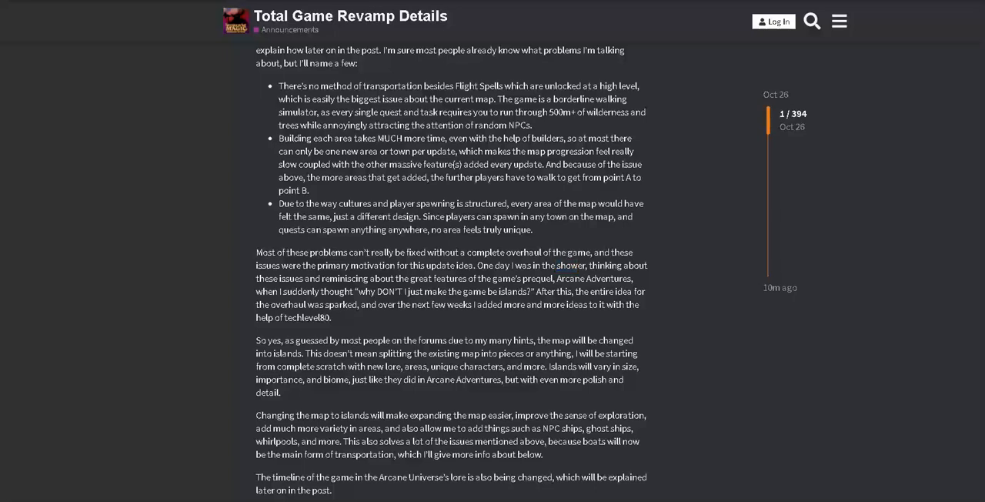
# Step: Show the Boats heading with multiple boat types and the planned Ship inventory
pyautogui.scroll(-3)
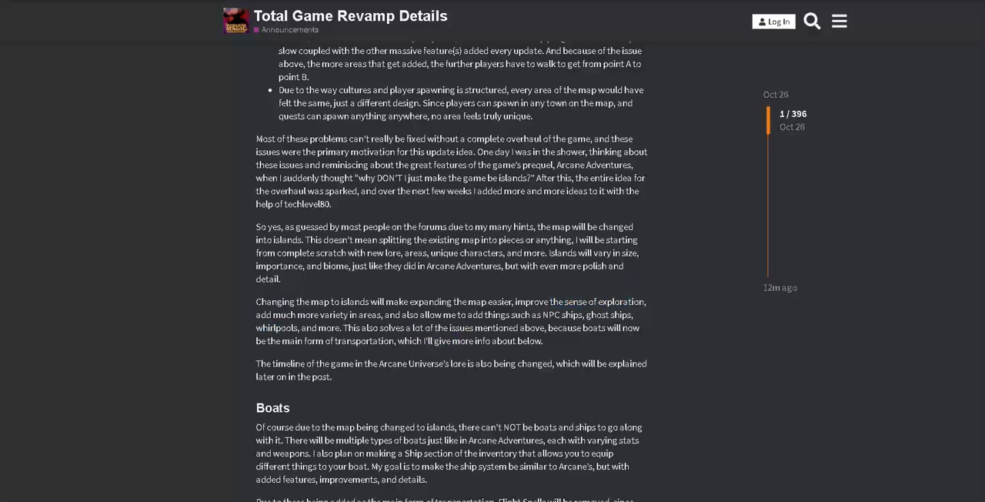
# Step: Read past Flight Spells removal to the Lore and Time Period Changes heading about the War Seas
pyautogui.moveTo(514, 301); pyautogui.dragTo(646, 301)
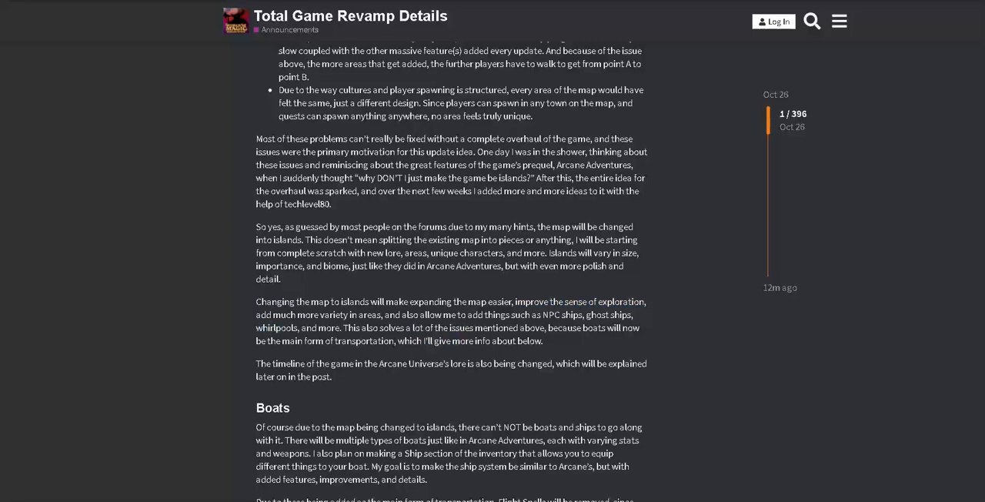
pyautogui.scroll(-3)
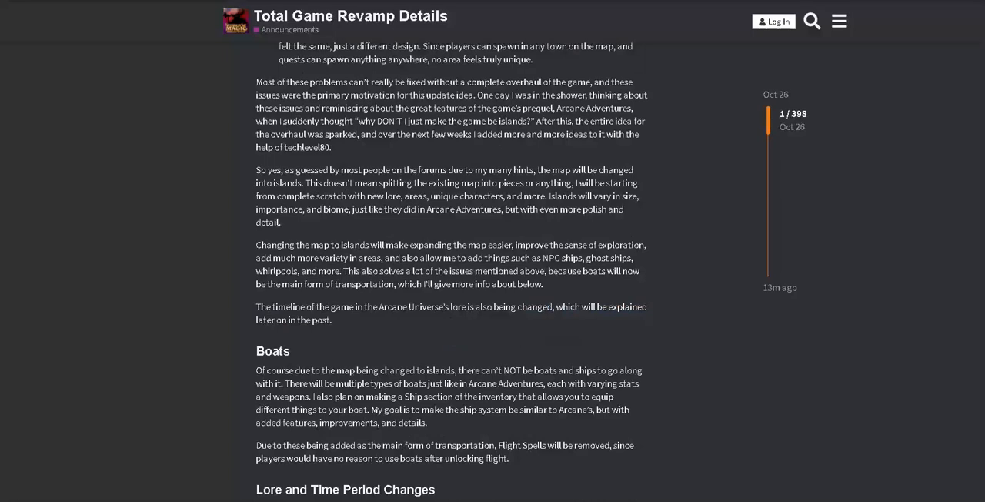
pyautogui.scroll(-3)
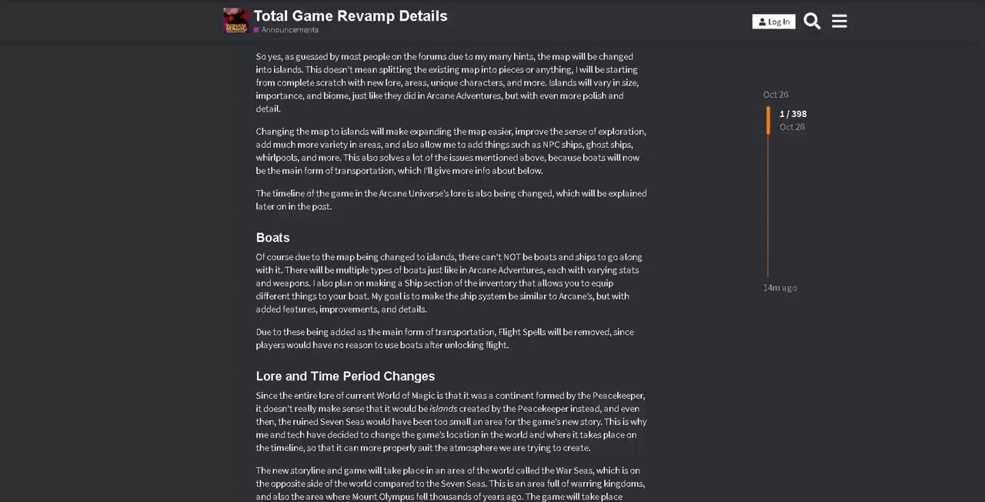
# Step: Read the full lore section down to the Storyline Focus heading
pyautogui.scroll(-3)
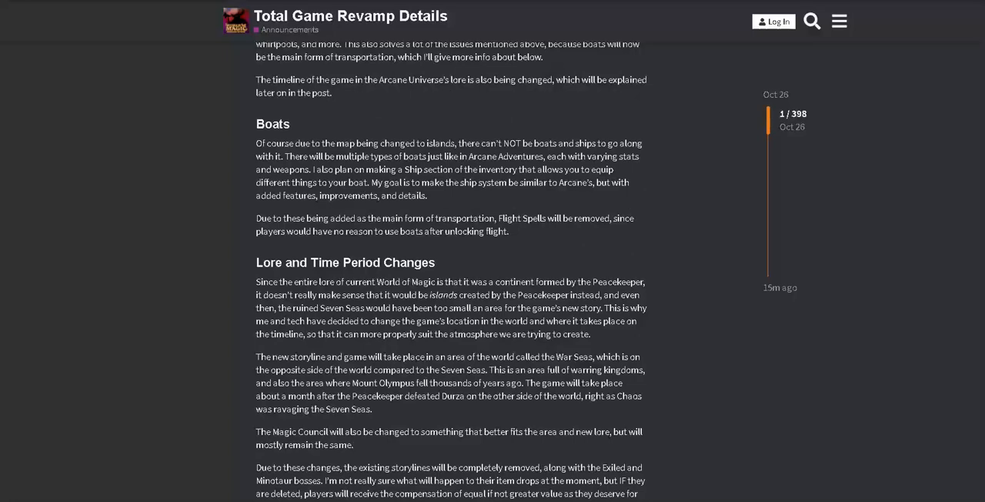
pyautogui.scroll(-3)
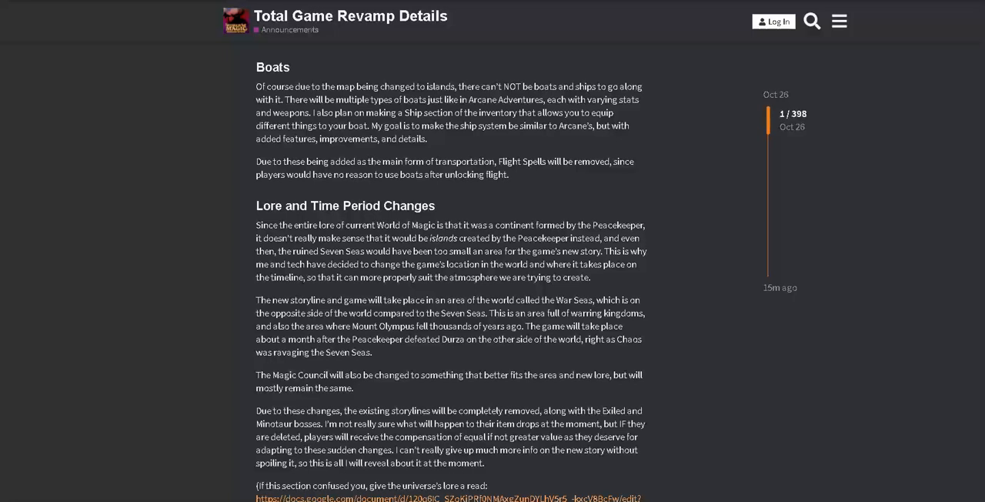
pyautogui.scroll(-3)
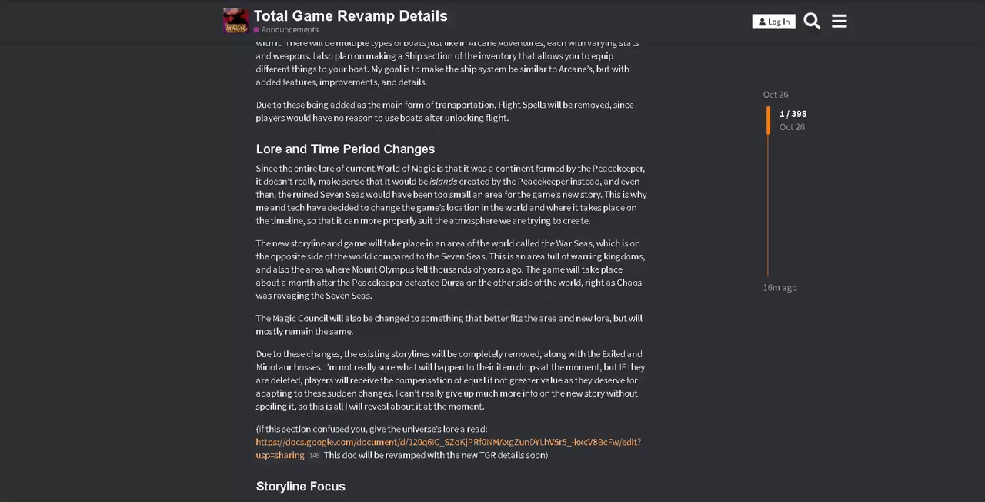
pyautogui.doubleClick(576, 256)
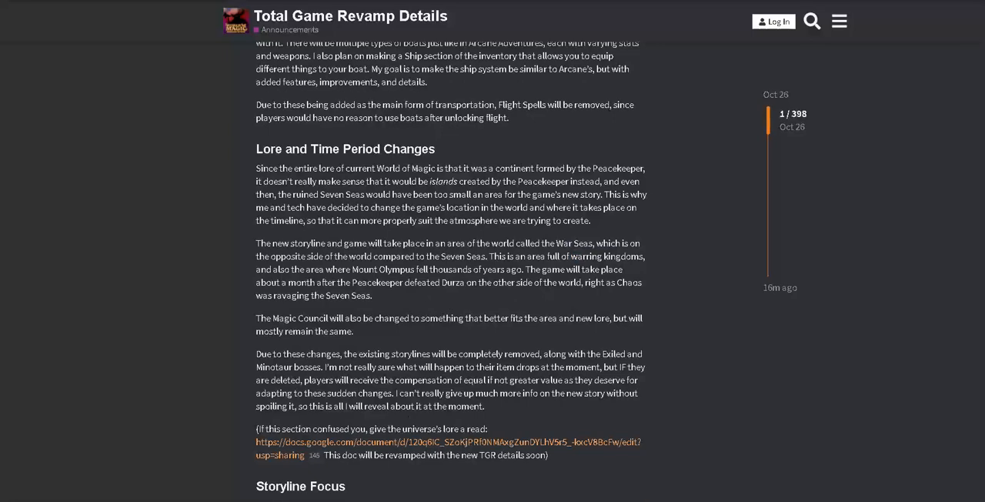
pyautogui.scroll(-3)
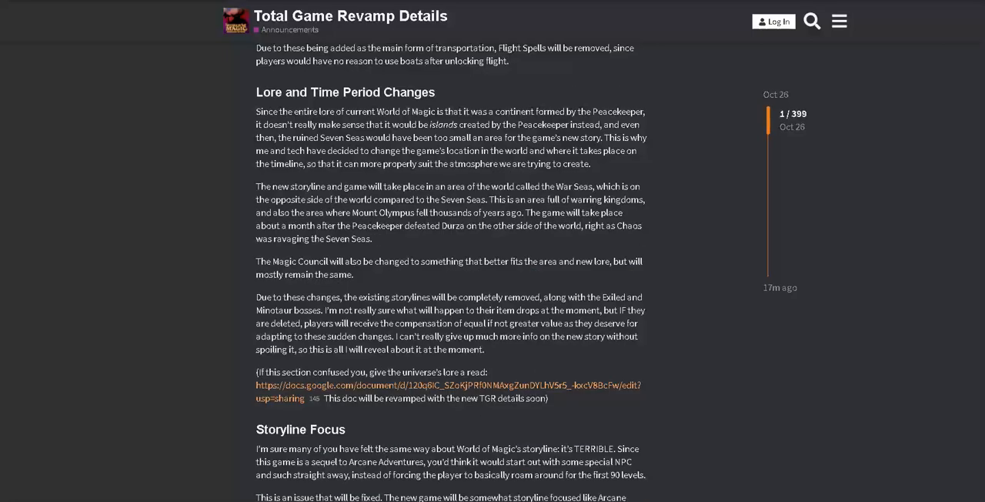
# Step: Highlight 'Magic Council' and read Storyline Focus until the Cultures heading appears
pyautogui.doubleClick(299, 261)
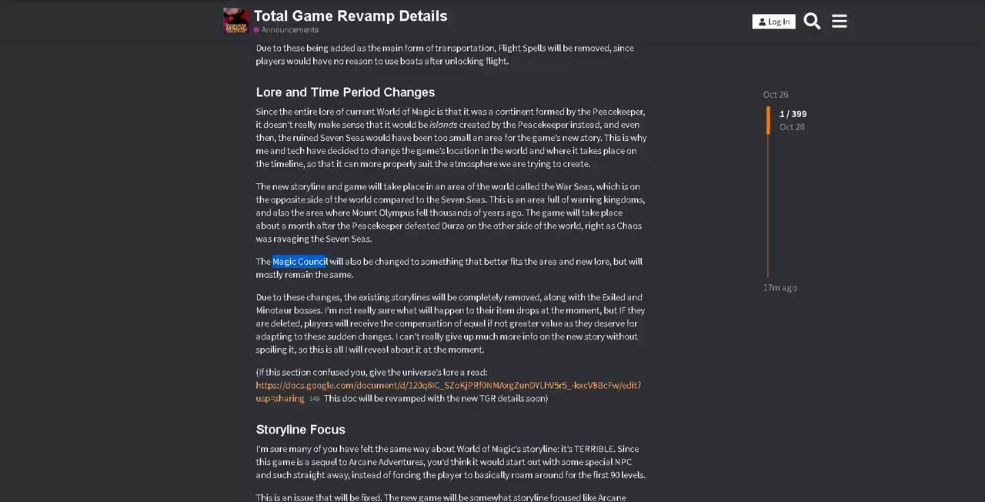
pyautogui.scroll(-3)
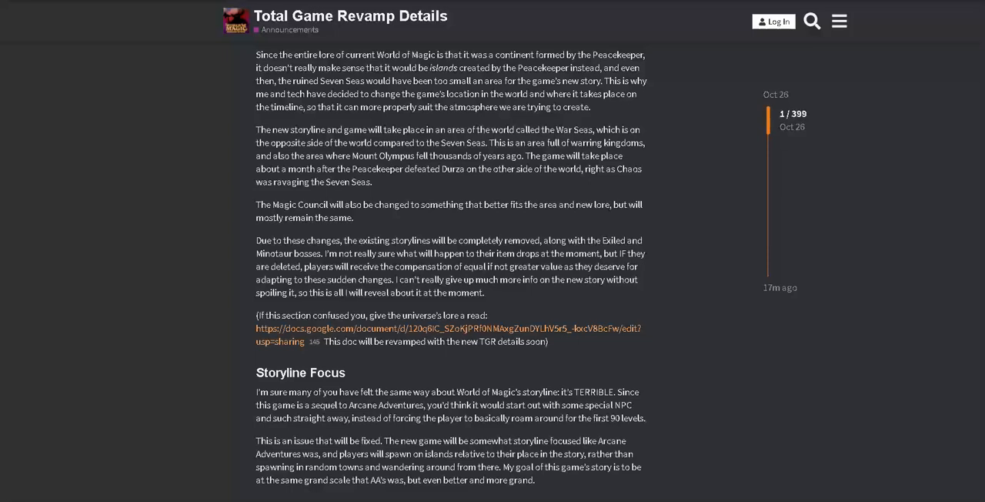
pyautogui.scroll(-3)
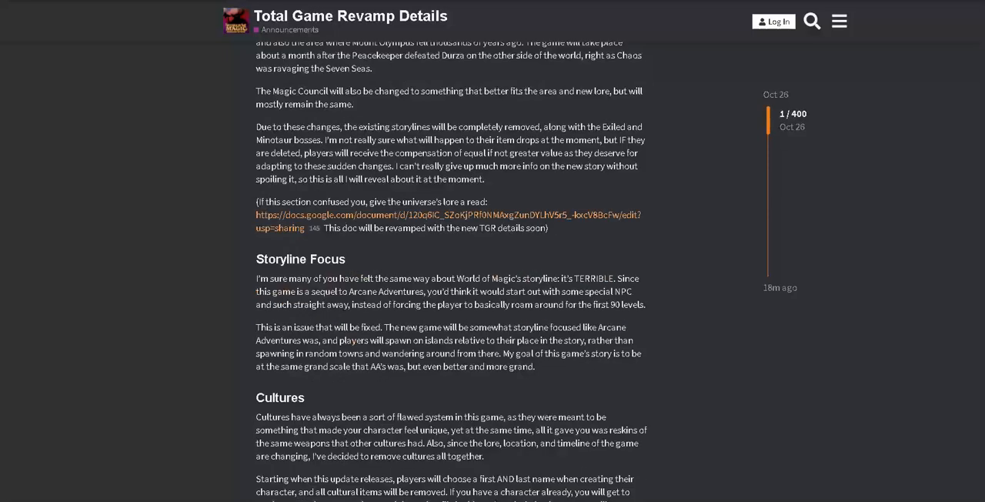
# Step: Read Cultures on last names and island-specific weapons, reaching the NPC Changes heading
pyautogui.scroll(-3)
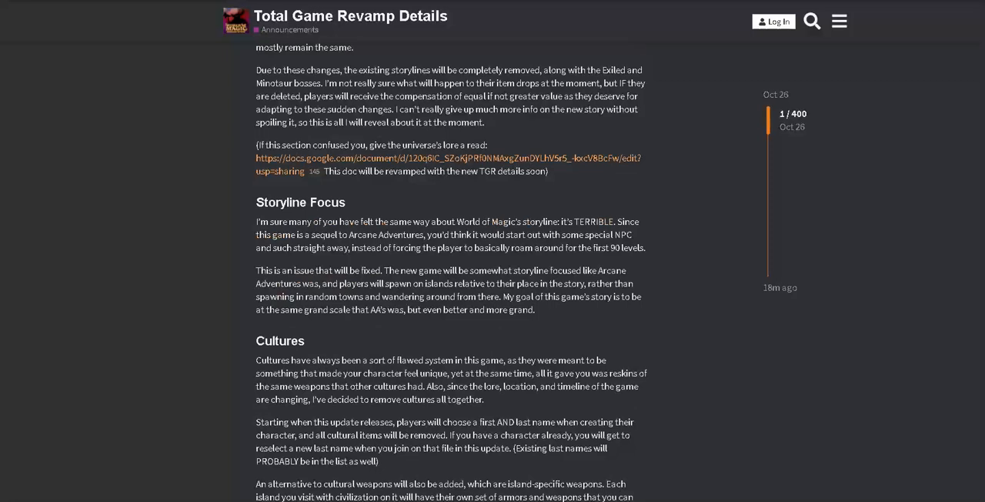
pyautogui.scroll(-3)
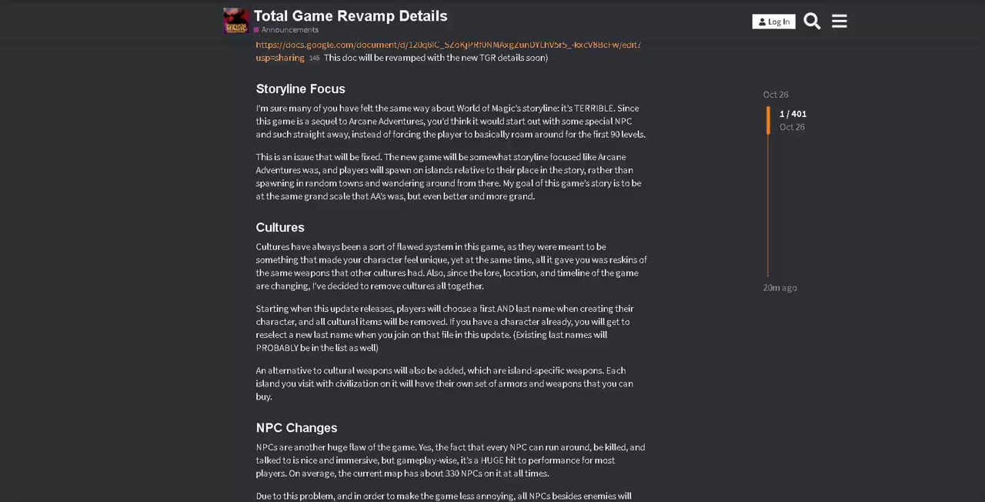
# Step: Read NPC Changes on stationary unkillable NPCs and preset hostile spawns, up to Quests
pyautogui.doubleClick(548, 370)
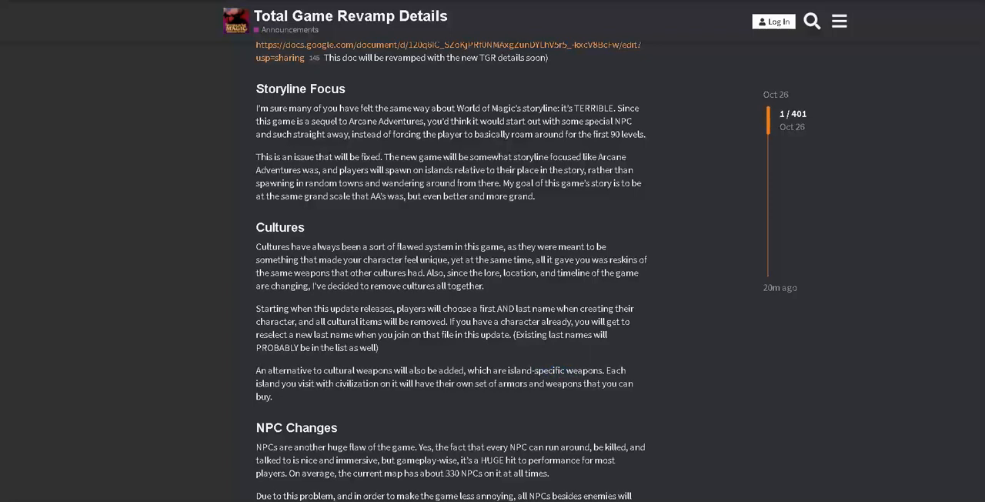
pyautogui.scroll(-3)
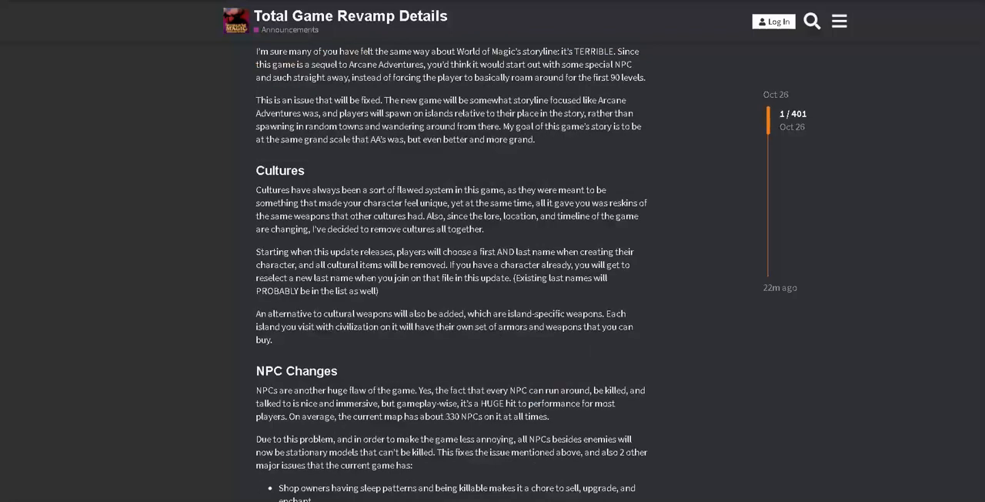
pyautogui.moveTo(470, 326); pyautogui.dragTo(533, 326)
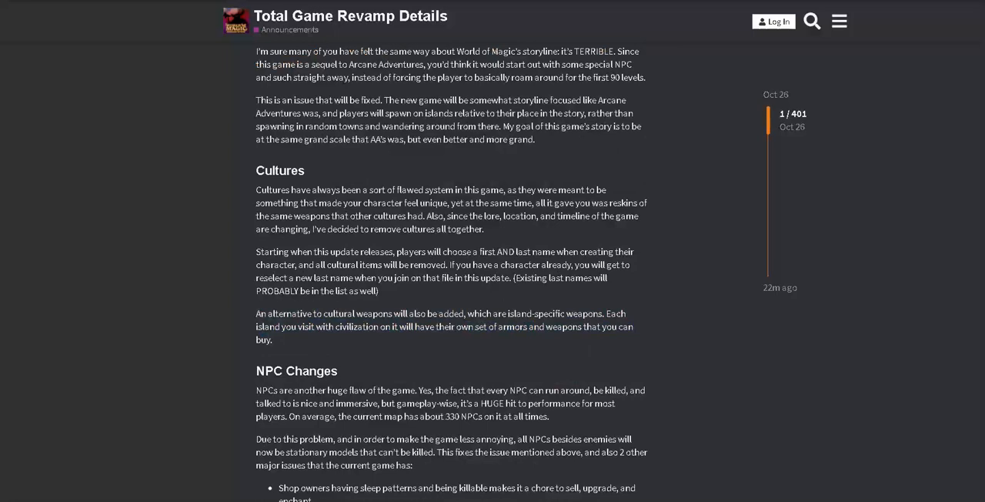
pyautogui.scroll(-3)
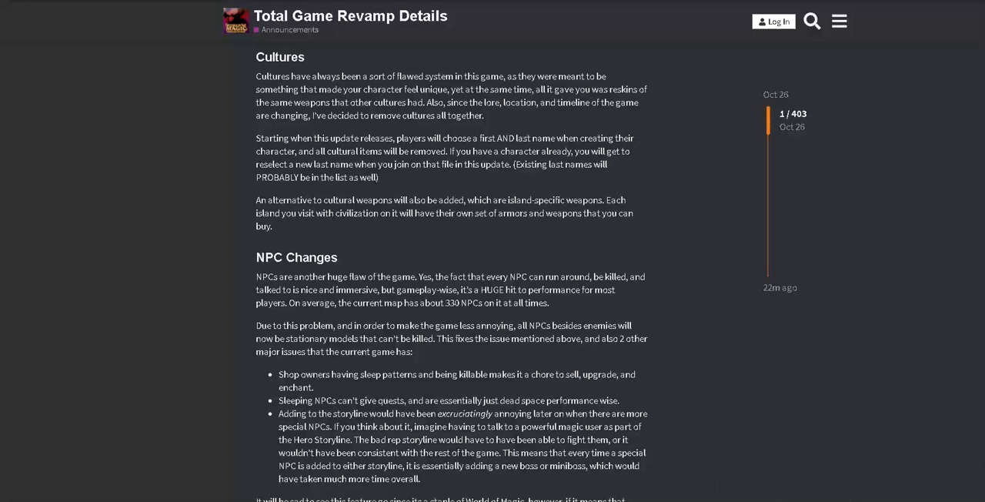
pyautogui.scroll(-3)
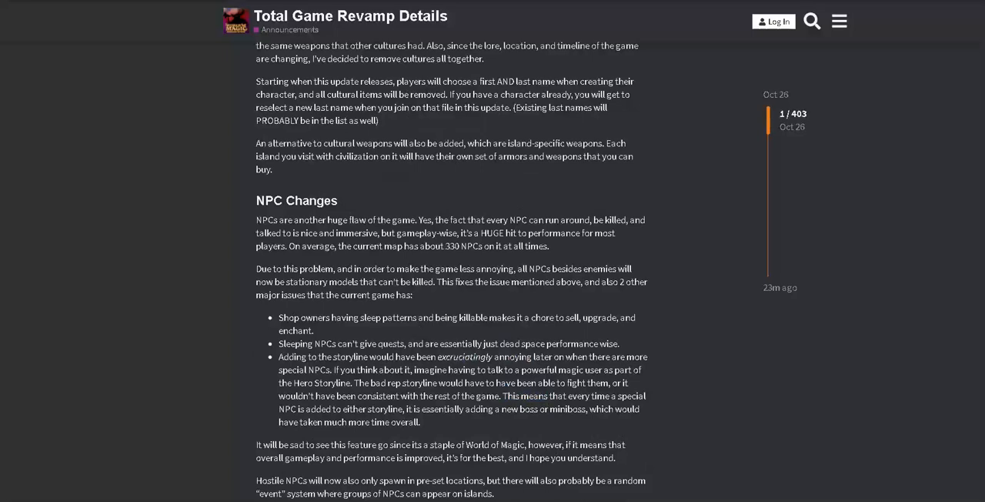
pyautogui.scroll(-3)
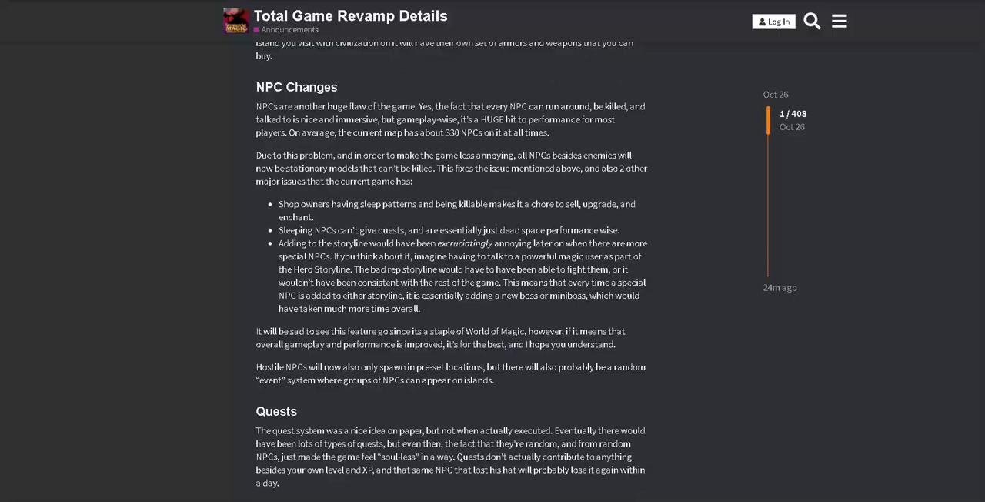
# Step: Read the Quests section on manually added side quests until the Other heading appears
pyautogui.scroll(-3)
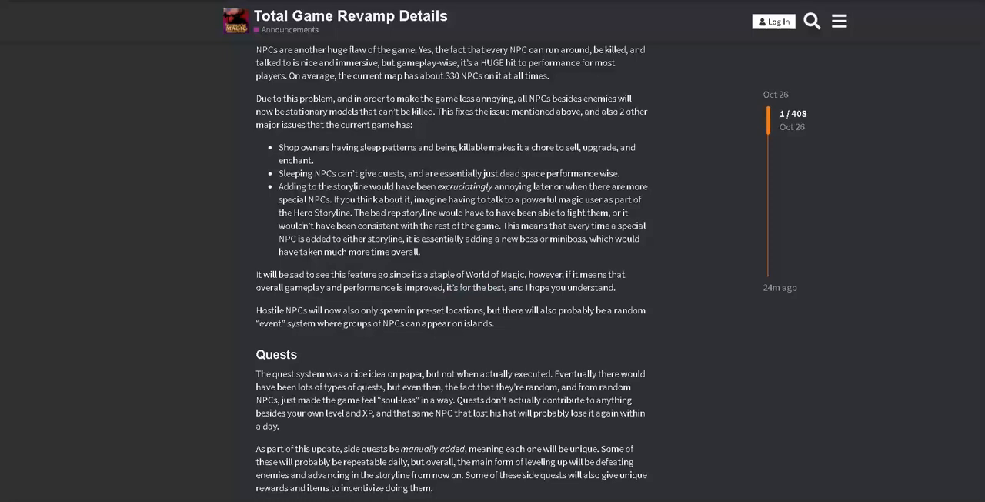
pyautogui.scroll(-3)
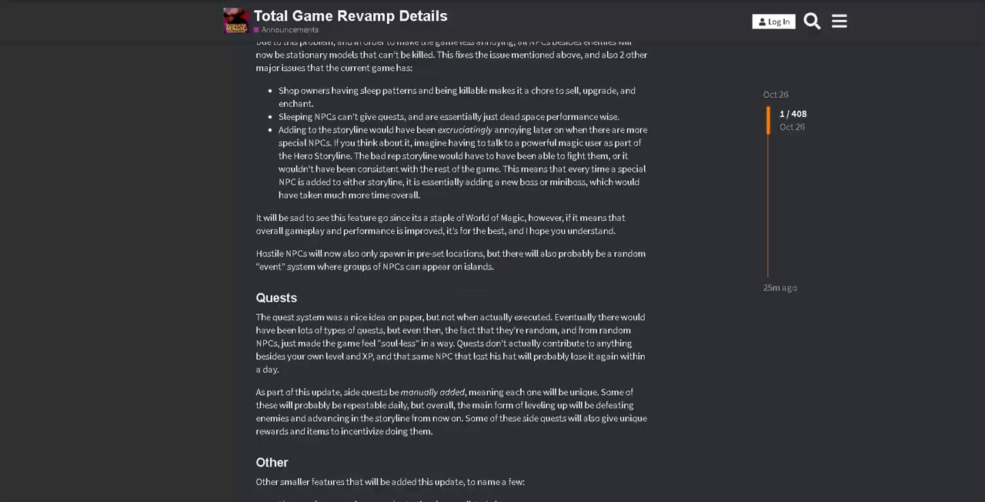
# Step: Select words in the side quests paragraph, then scroll to the Other features list (sharks, whirlpools, mobile support)
pyautogui.scroll(-3)
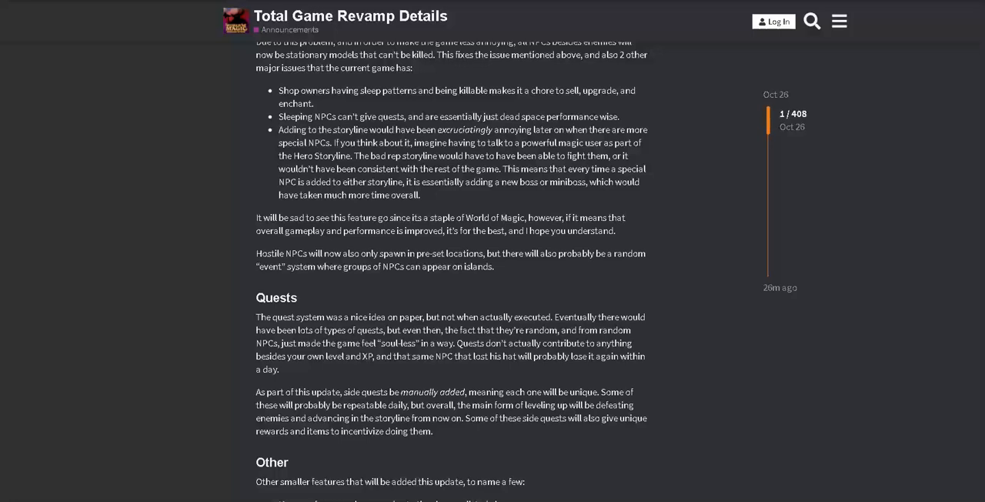
pyautogui.doubleClick(399, 404)
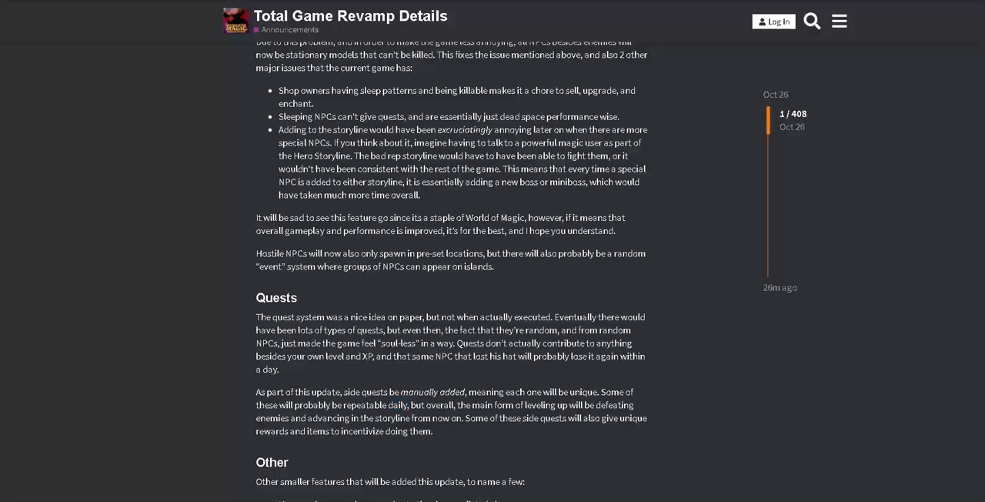
pyautogui.doubleClick(358, 431)
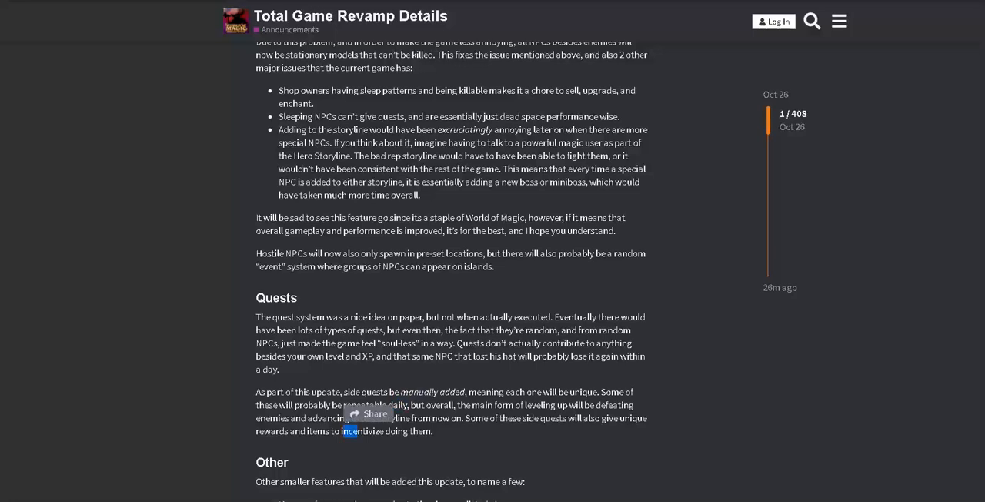
pyautogui.doubleClick(363, 432)
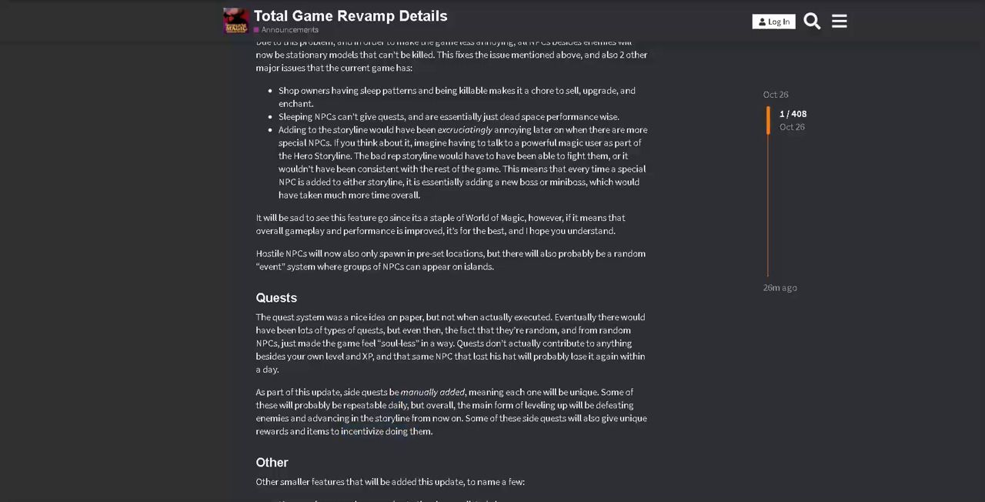
pyautogui.scroll(-3)
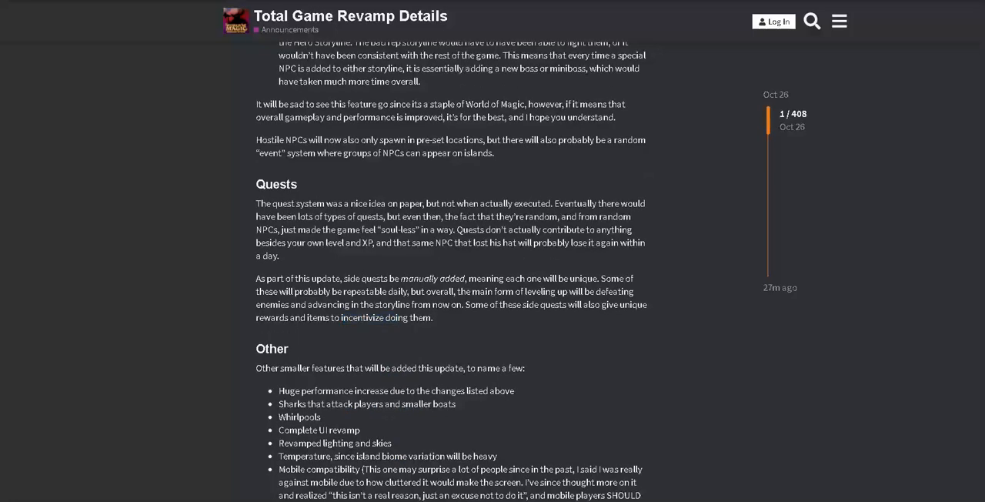
# Step: Read past Lost Spell Scrolls and the Trello link into the Changed Update Schedule section
pyautogui.scroll(-3)
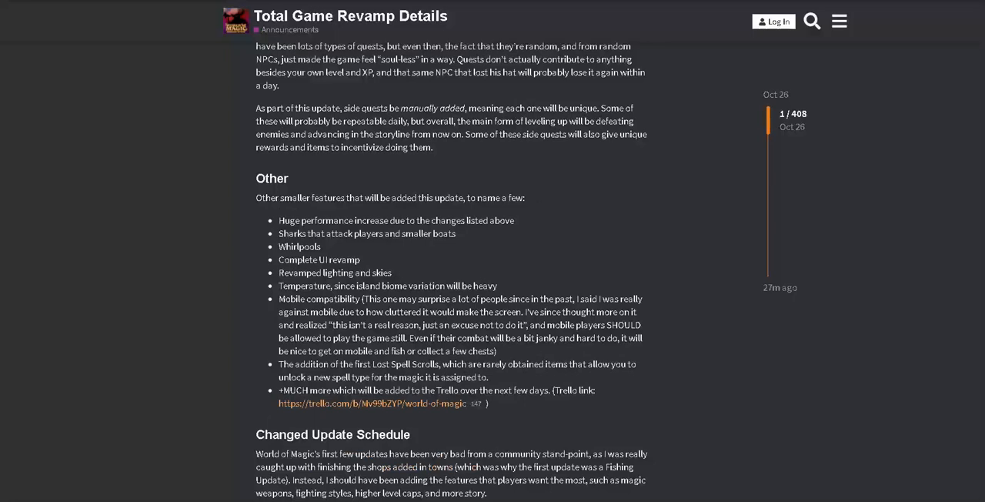
pyautogui.doubleClick(301, 233)
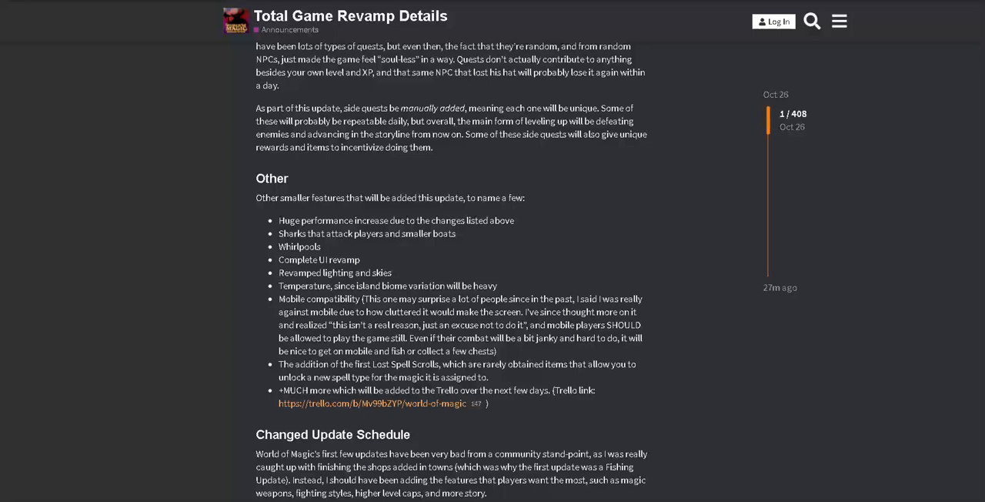
pyautogui.doubleClick(301, 285)
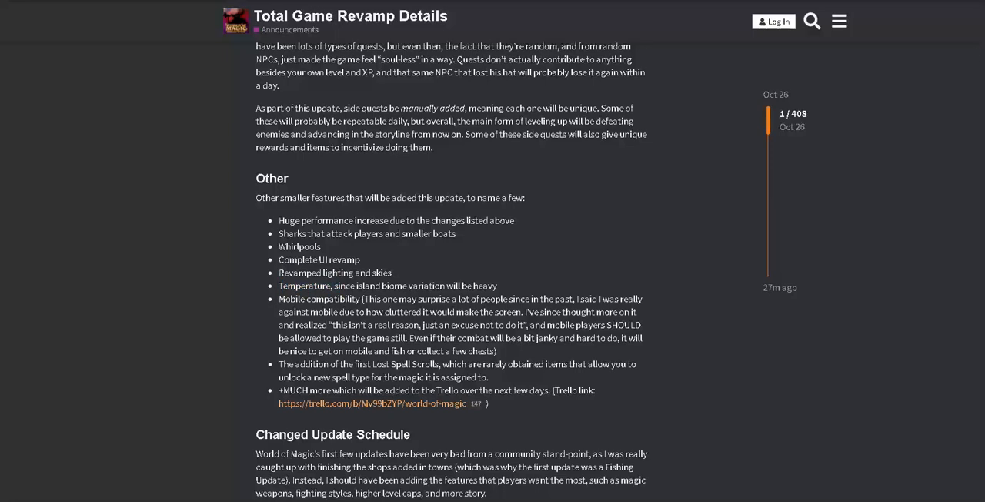
pyautogui.doubleClick(318, 298)
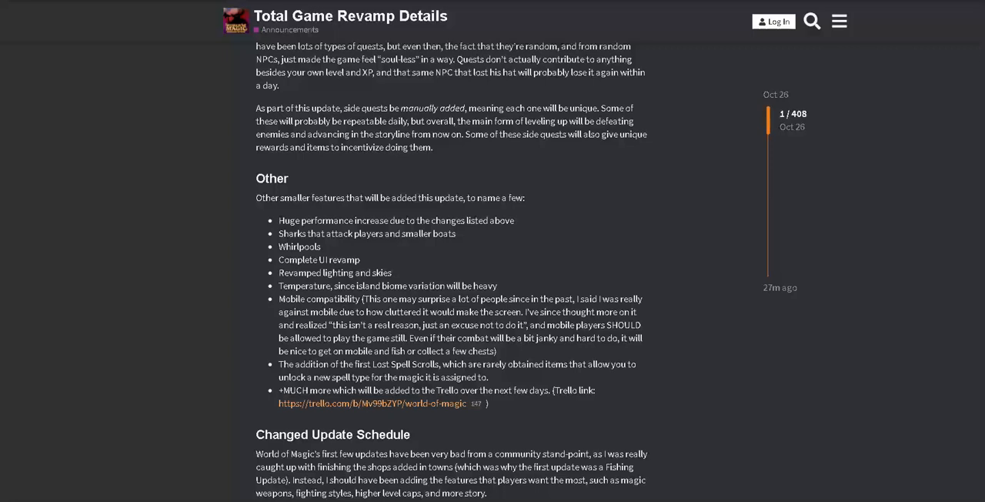
pyautogui.scroll(-3)
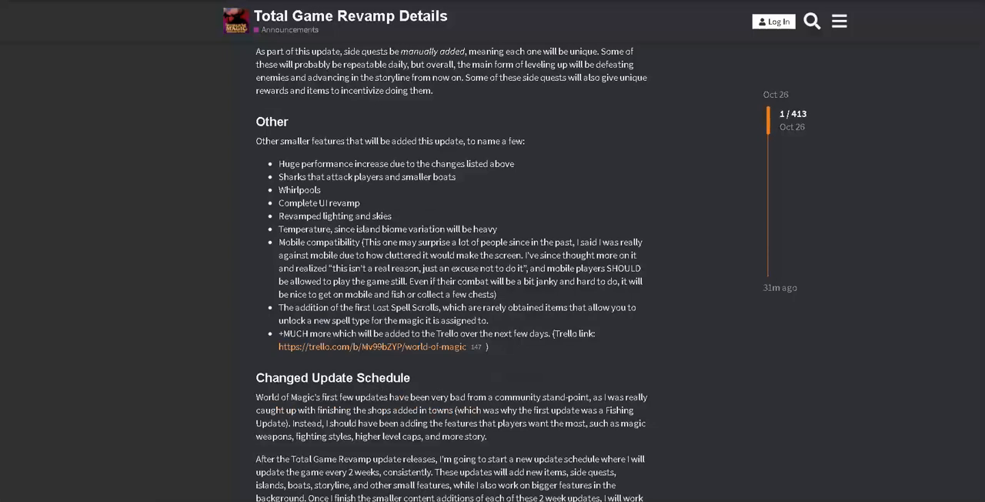
# Step: Scroll through the two-week update schedule to the heading on keeping existing data
pyautogui.scroll(-3)
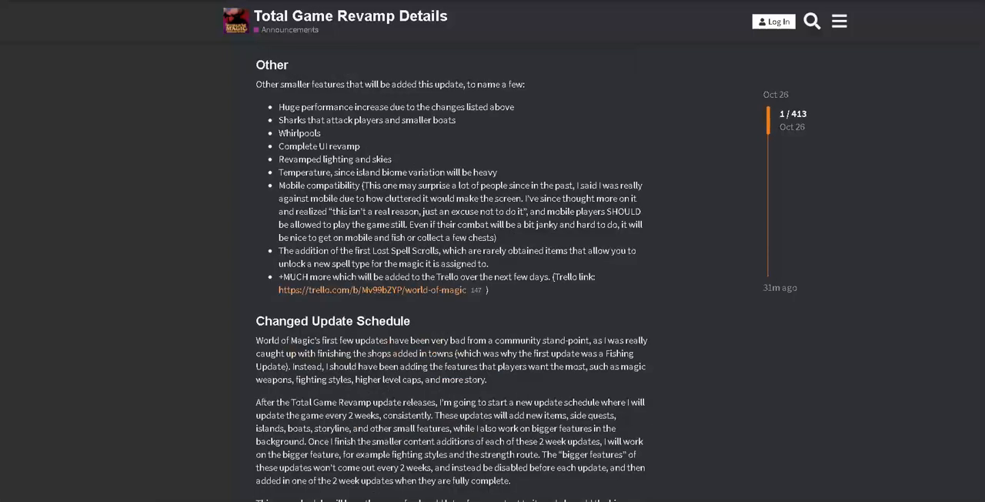
pyautogui.scroll(-3)
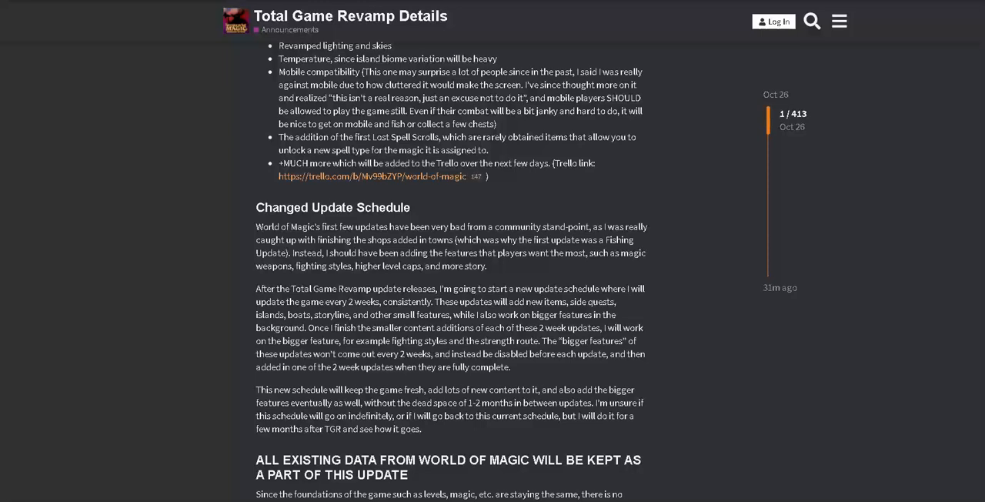
# Step: Select words and highlight the fighting styles phrase, then clear the highlight
pyautogui.doubleClick(461, 240)
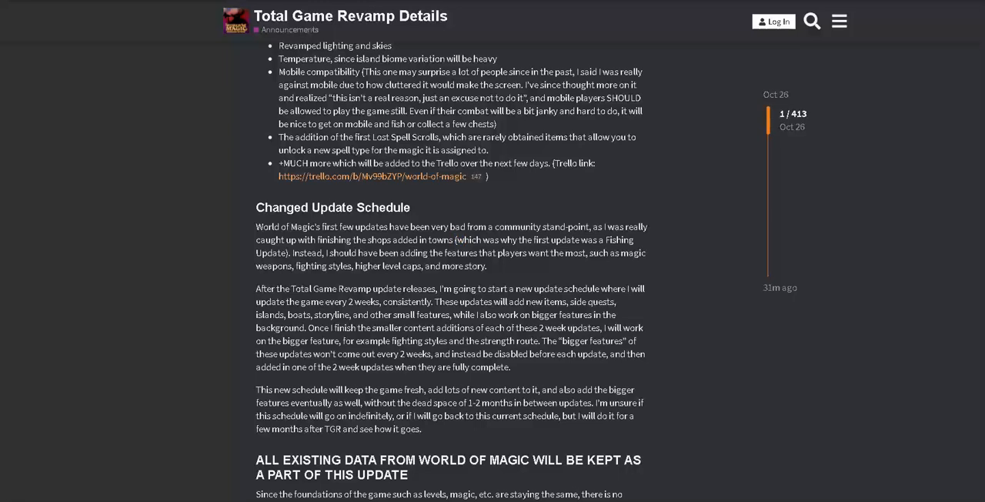
pyautogui.doubleClick(274, 266)
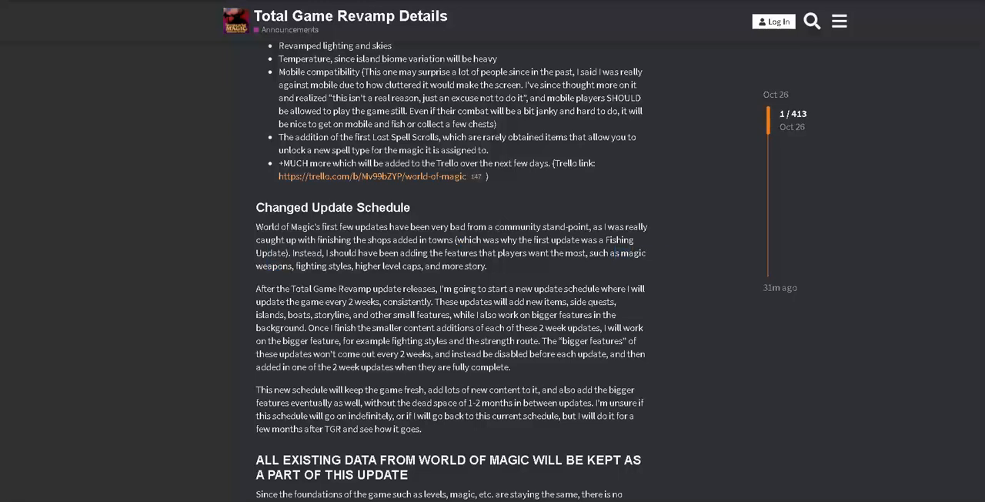
pyautogui.doubleClick(633, 253)
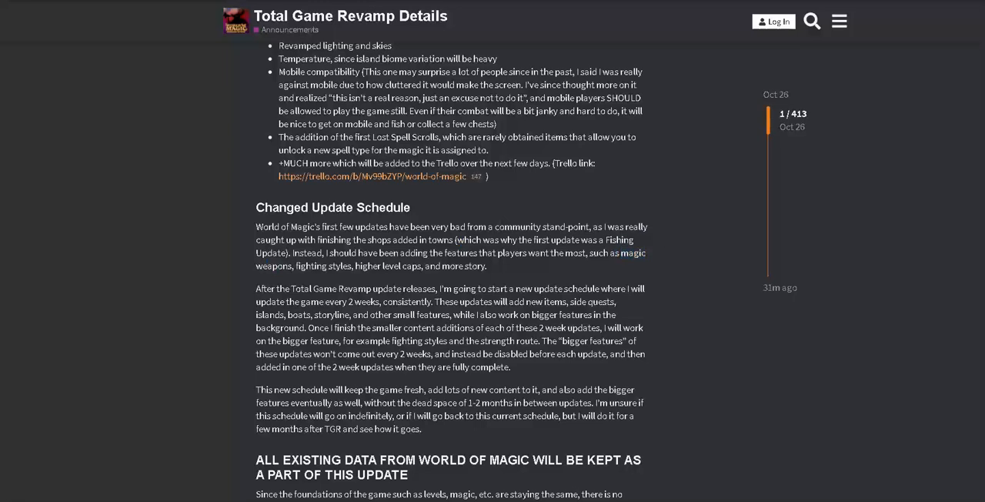
pyautogui.doubleClick(304, 266)
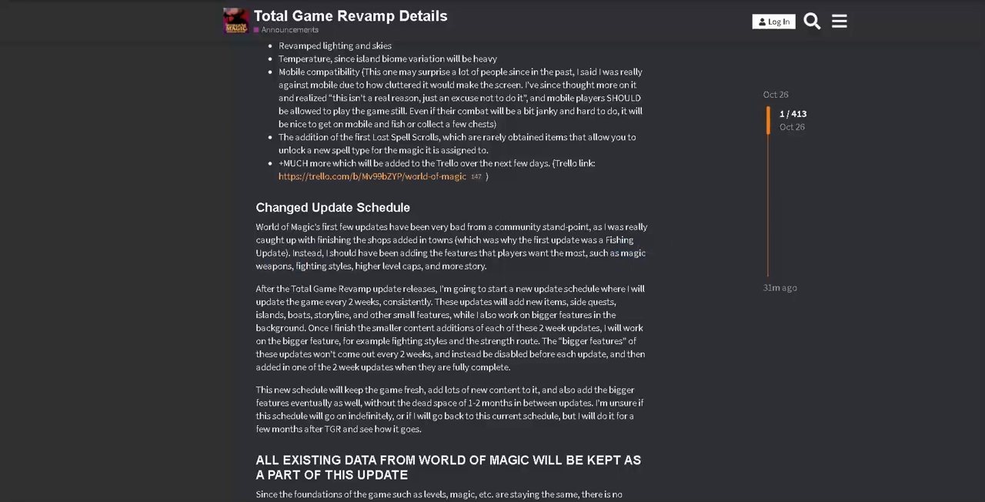
pyautogui.moveTo(296, 266); pyautogui.dragTo(346, 289)
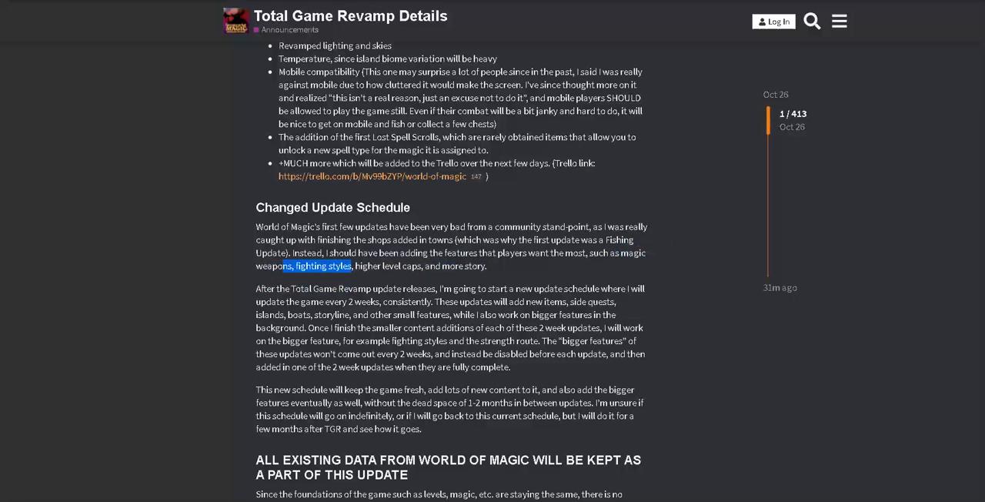
pyautogui.click(321, 265)
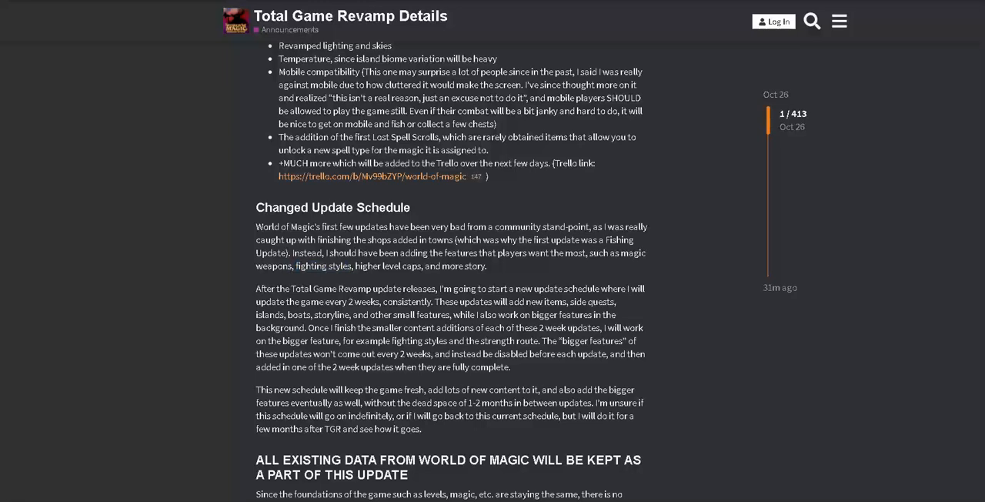
# Step: Select more words and scroll to the data-retention section and the Arcane Adventures Conclusion
pyautogui.doubleClick(509, 341)
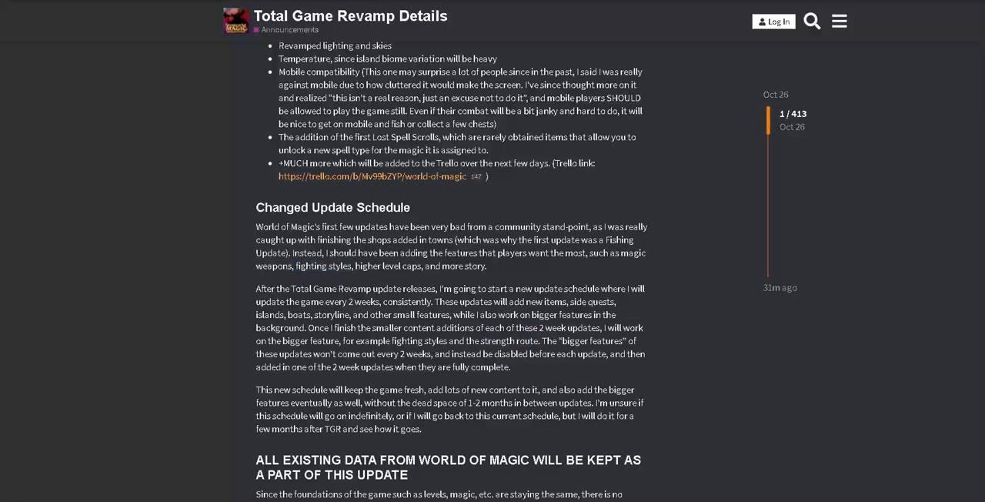
pyautogui.doubleClick(414, 341)
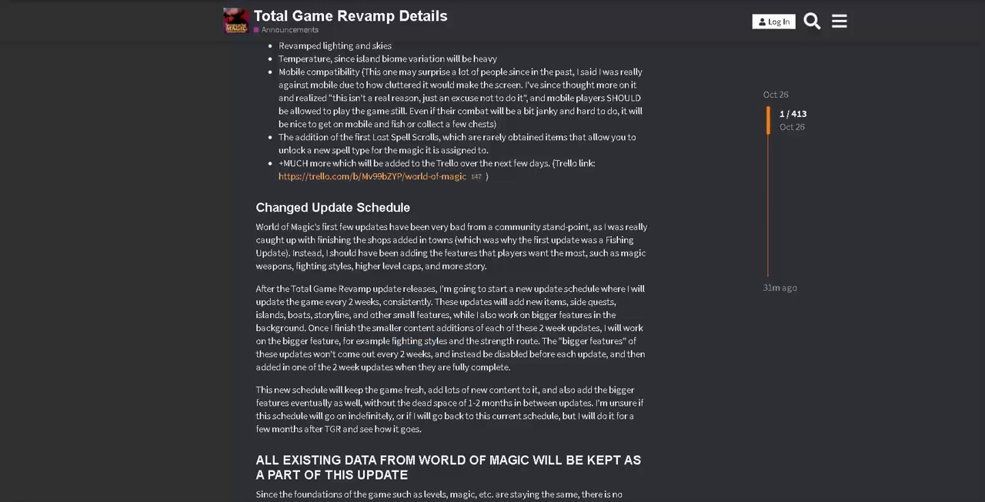
pyautogui.scroll(-3)
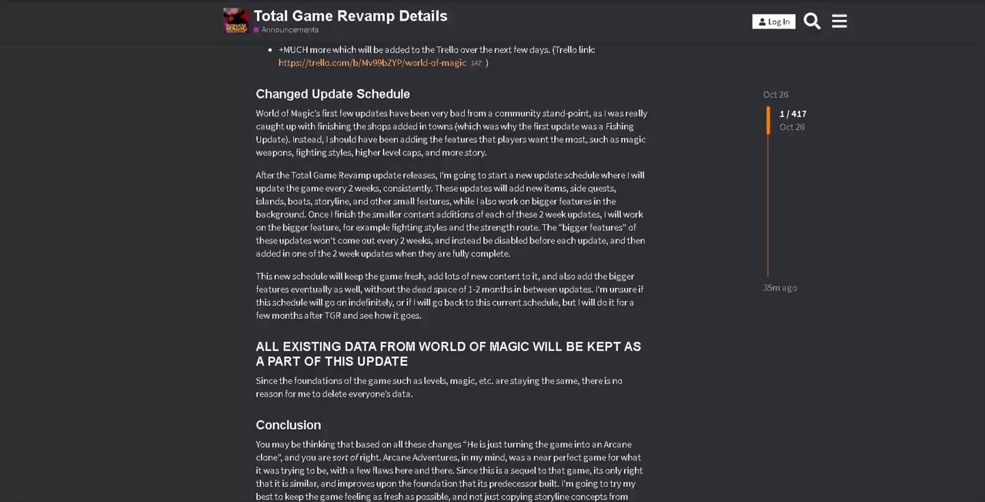
pyautogui.scroll(-3)
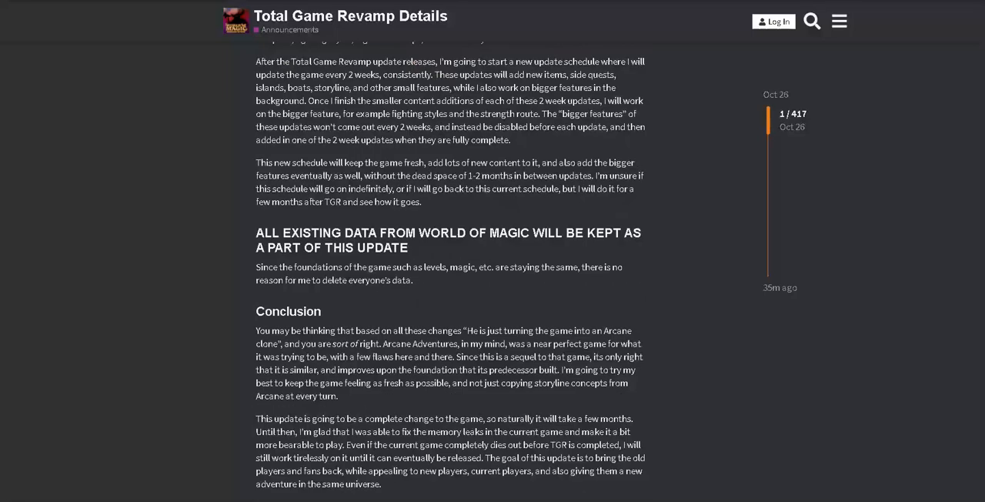
# Step: Select the abbreviation TGR and scroll to the final welcome to Arcane Odyssey
pyautogui.doubleClick(333, 202)
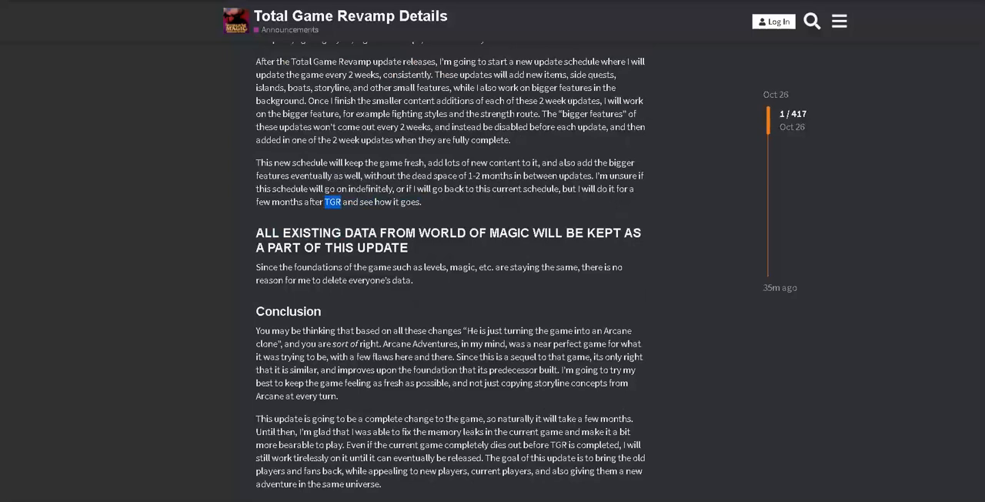
pyautogui.scroll(-3)
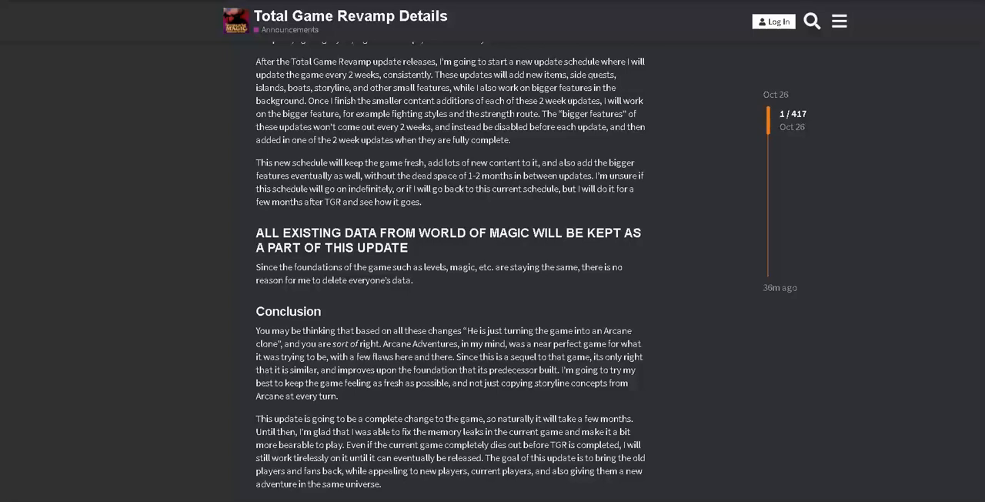
pyautogui.scroll(-3)
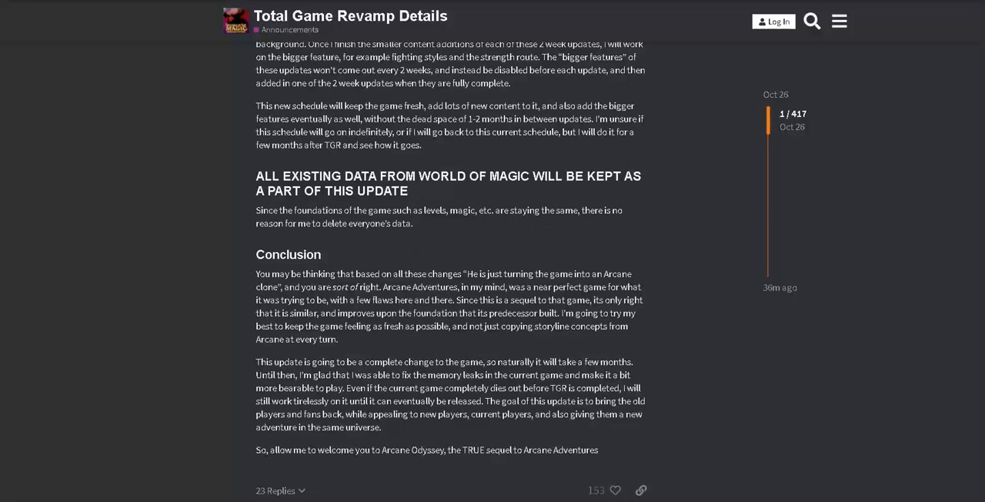
# Step: Select a word in the closing paragraph and scroll to the footer showing 391 replies and 414 likes
pyautogui.doubleClick(531, 450)
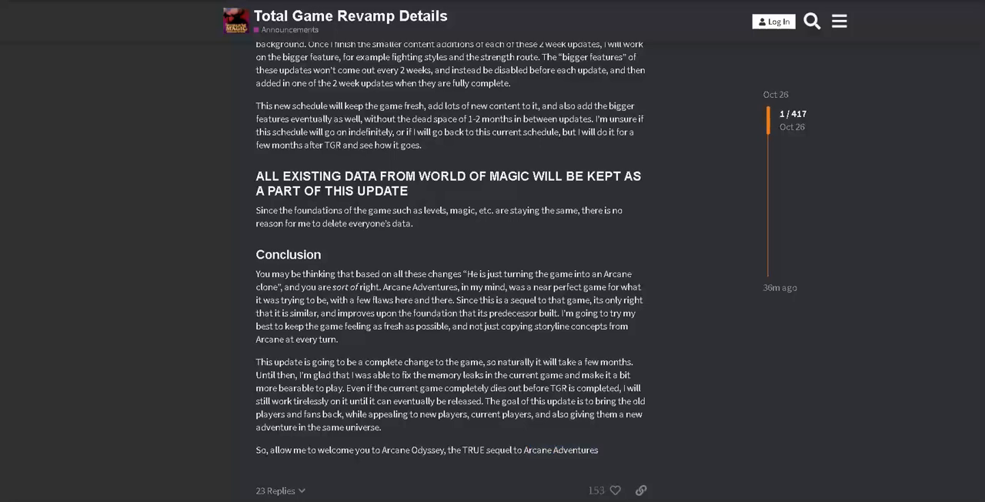
pyautogui.scroll(-3)
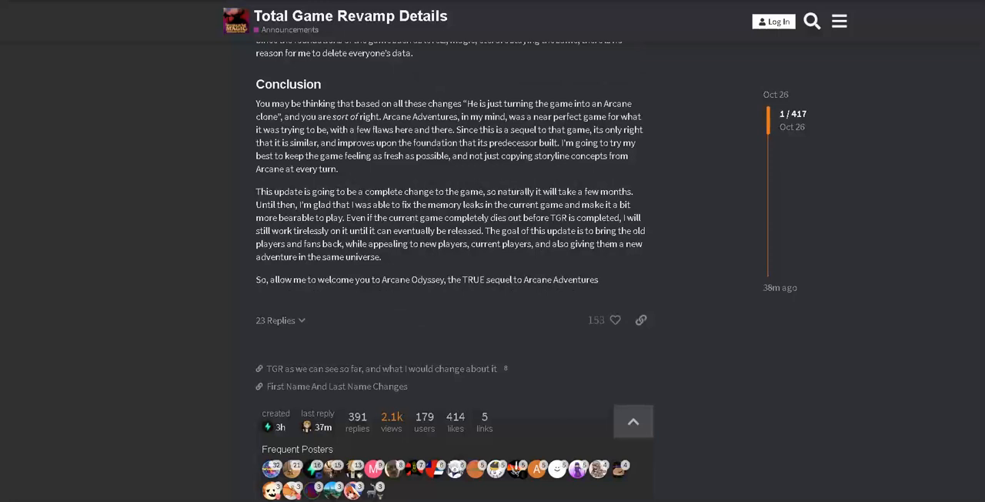
# Step: Scroll to the topic map's popular links, led by Trello, and the 43-minute read time
pyautogui.scroll(-3)
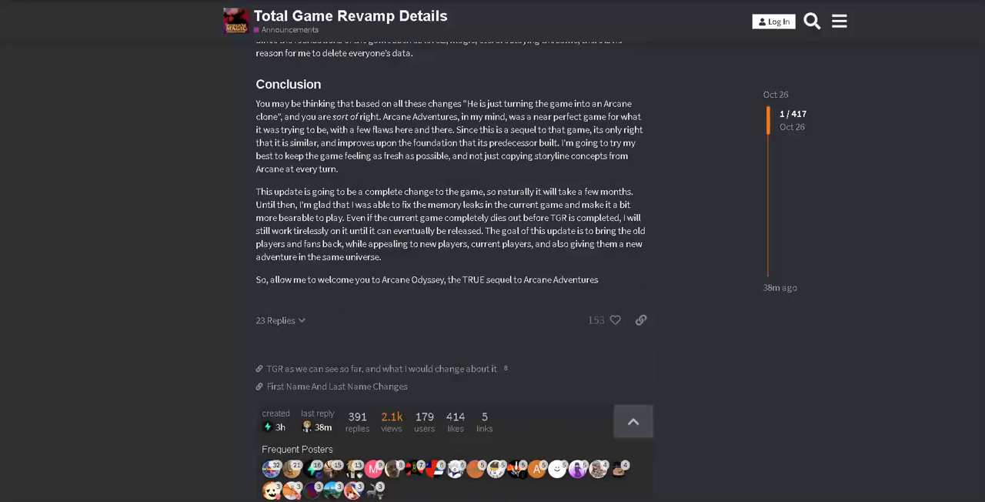
pyautogui.scroll(-3)
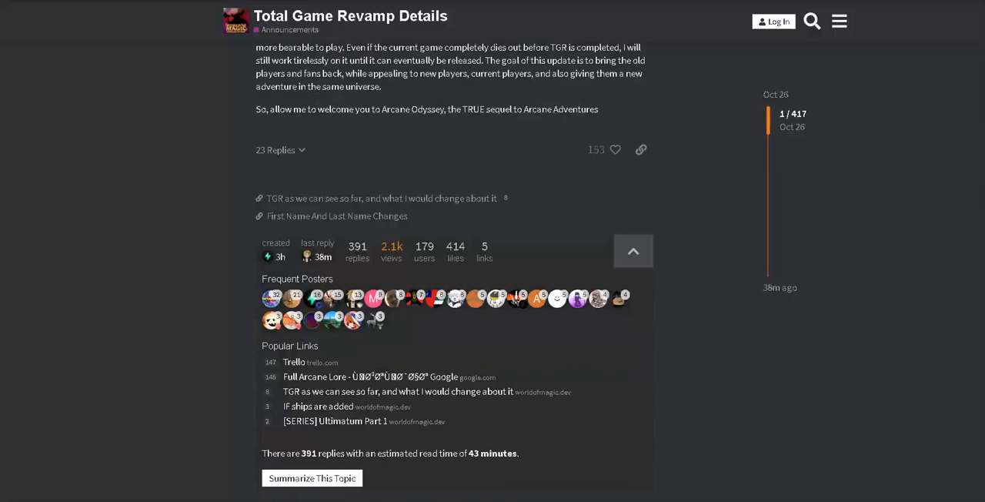